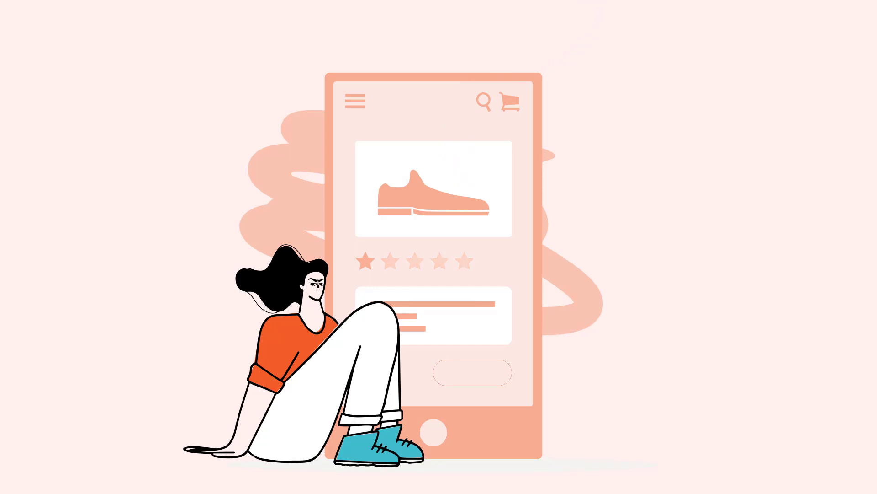
left_click(366, 262)
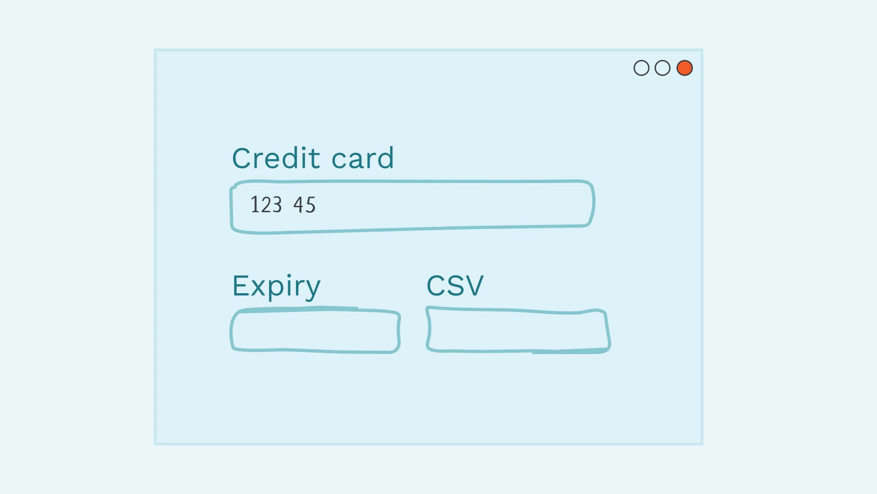
type("6 789")
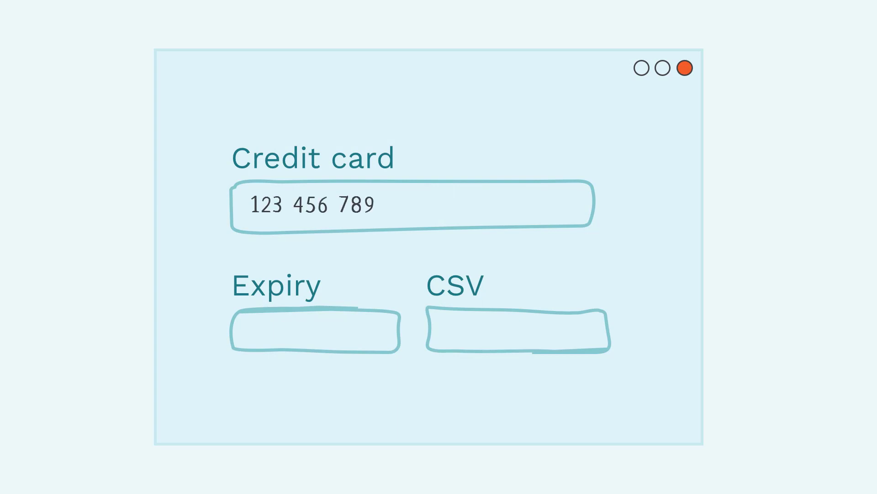